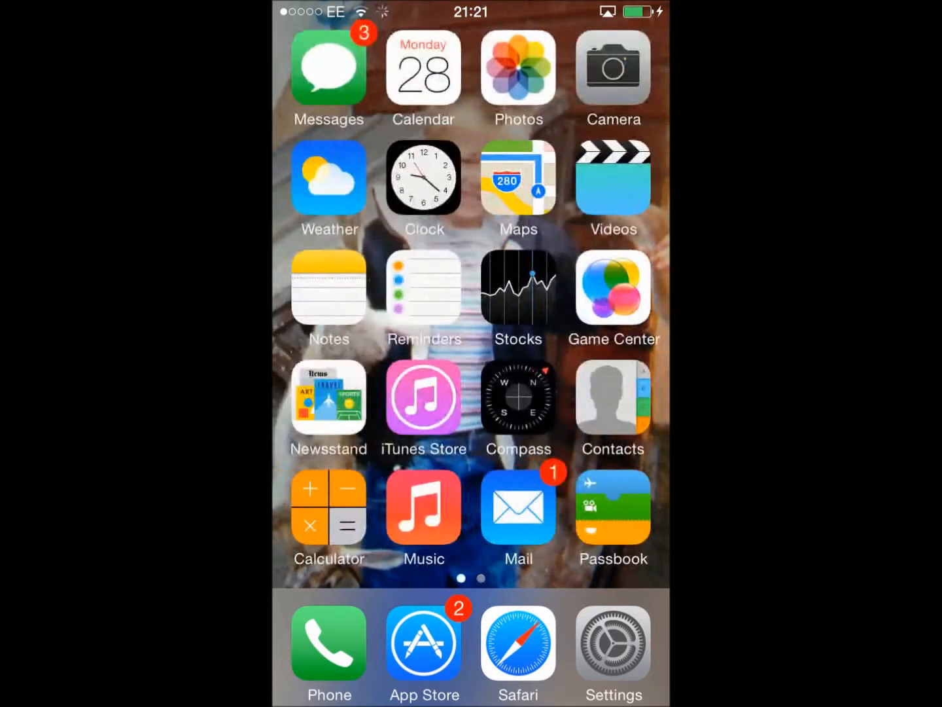
Open Settings to the General page and scroll down to Reset and Profiles
scroll(left, 3)
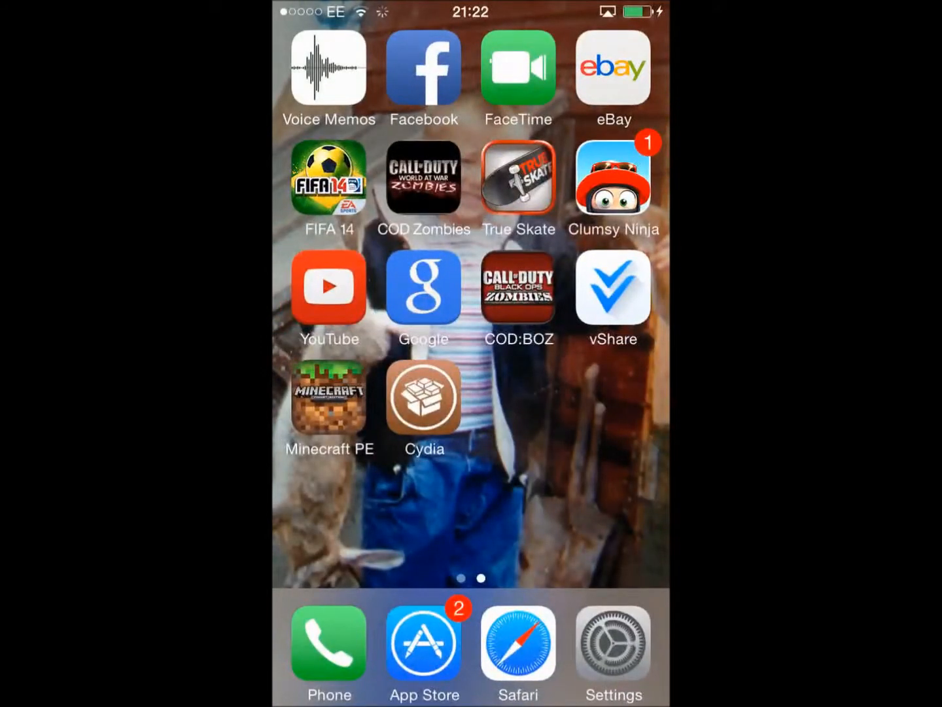
scroll(right, 3)
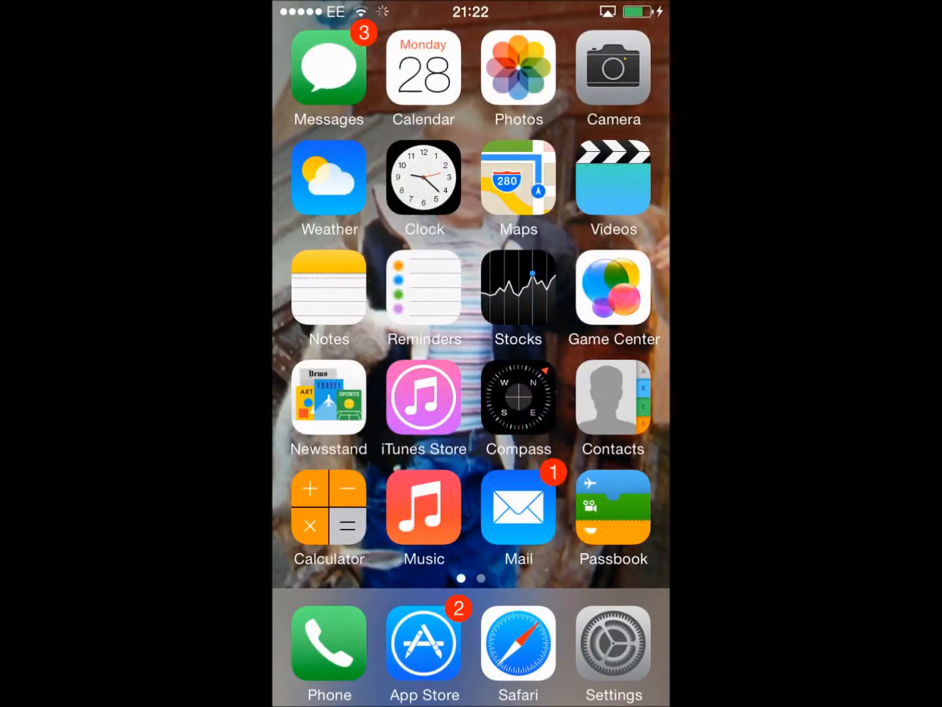
click(611, 506)
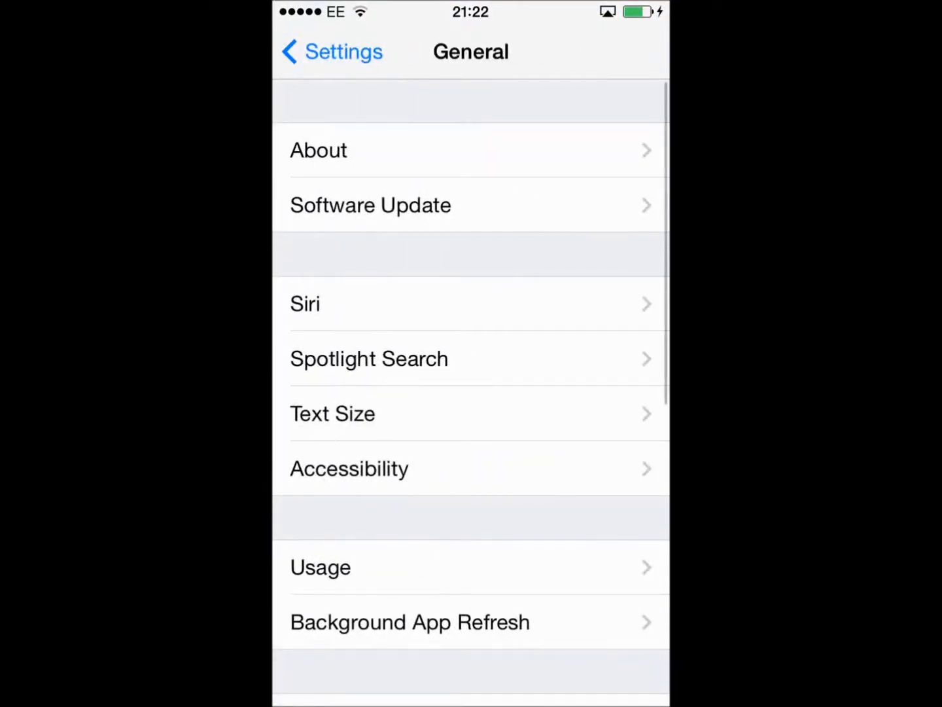
scroll(down, 3)
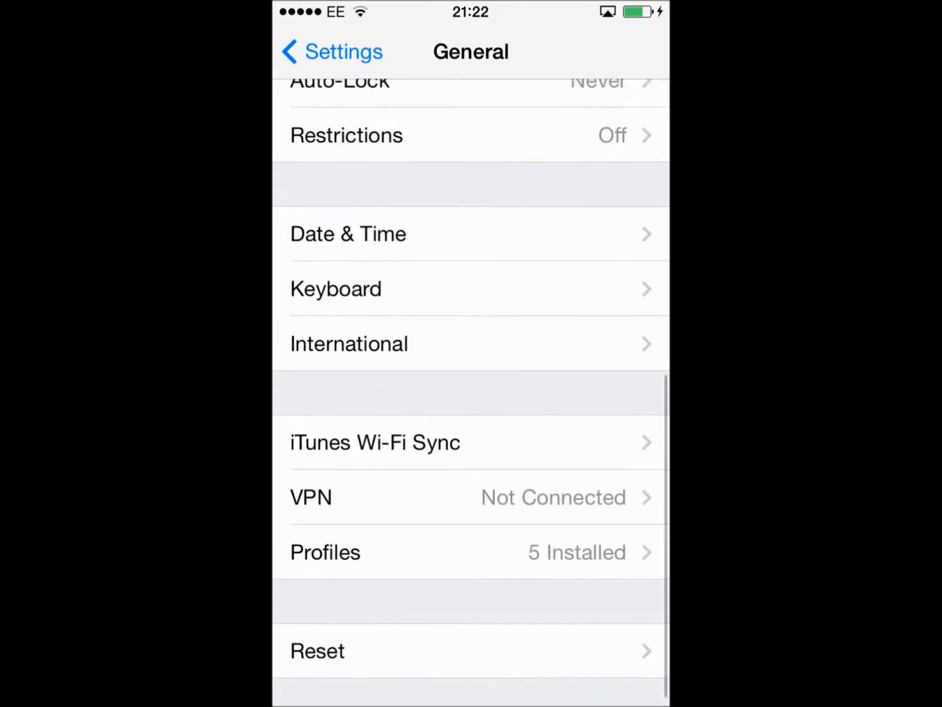
scroll(down, 3)
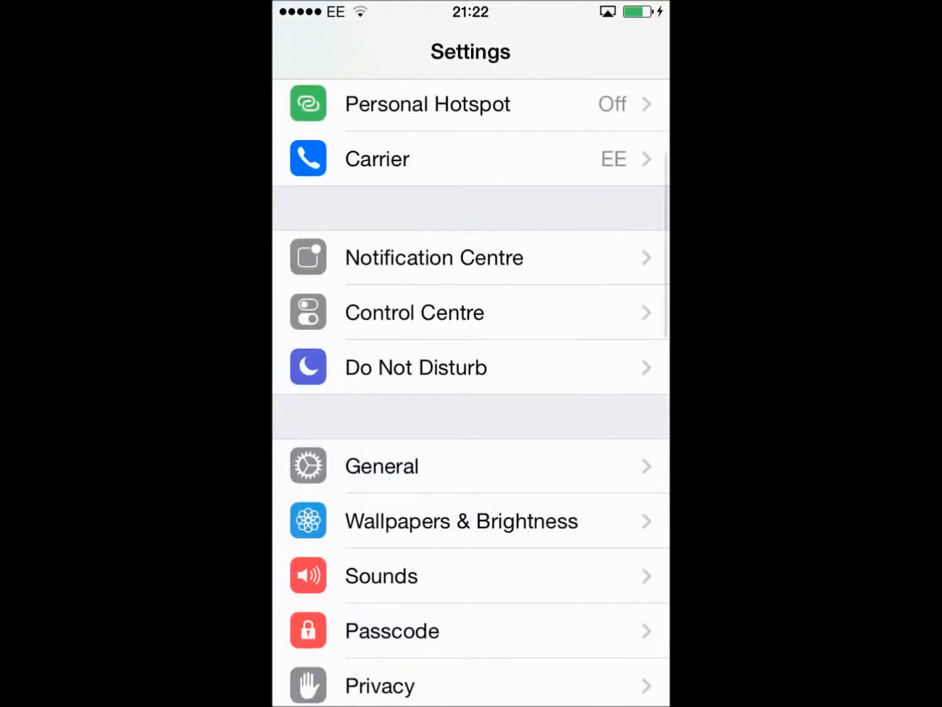
scroll(down, 3)
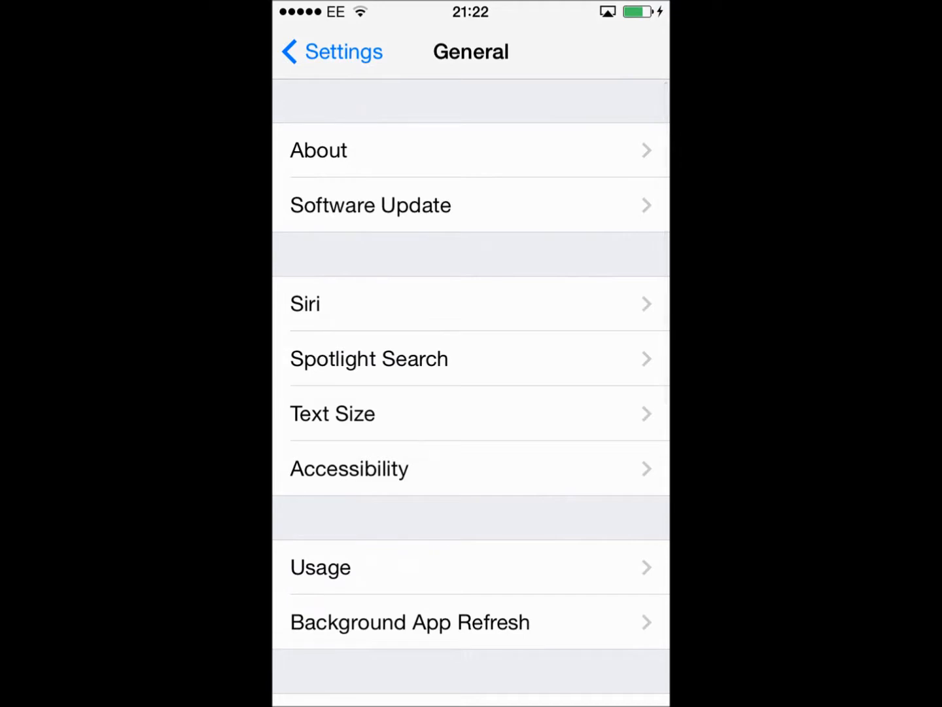
scroll(down, 3)
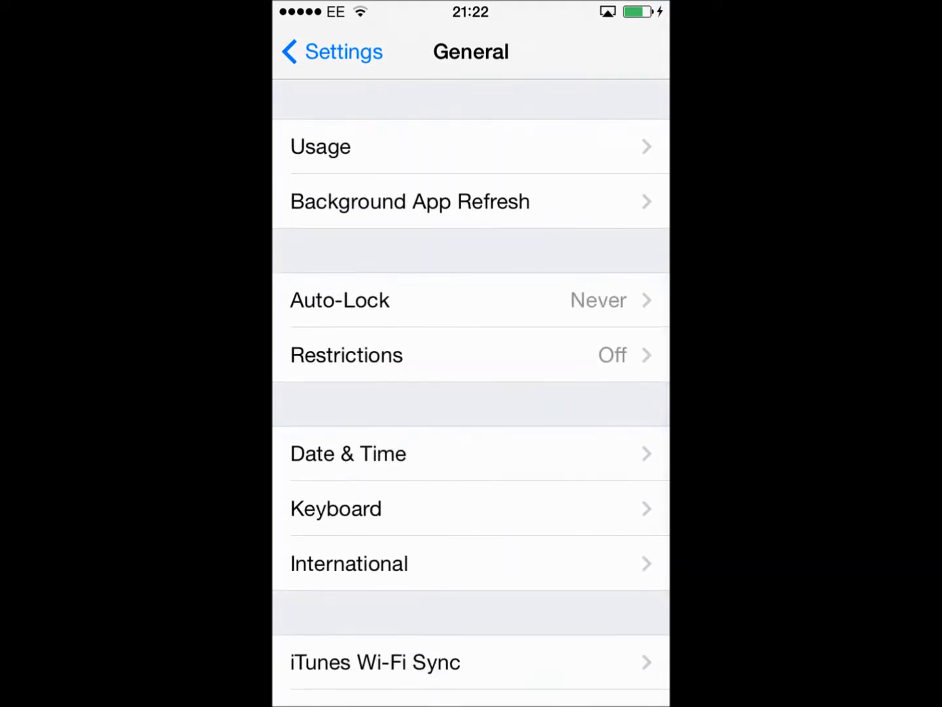
scroll(down, 3)
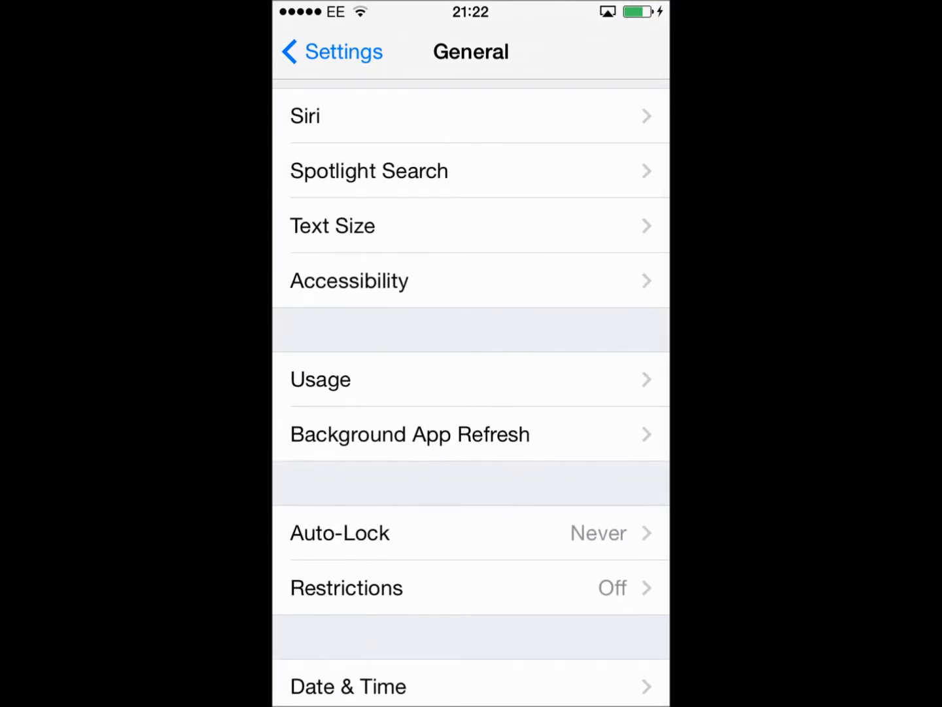
Set the Accessibility Shortcut to Invert Colours
click(349, 280)
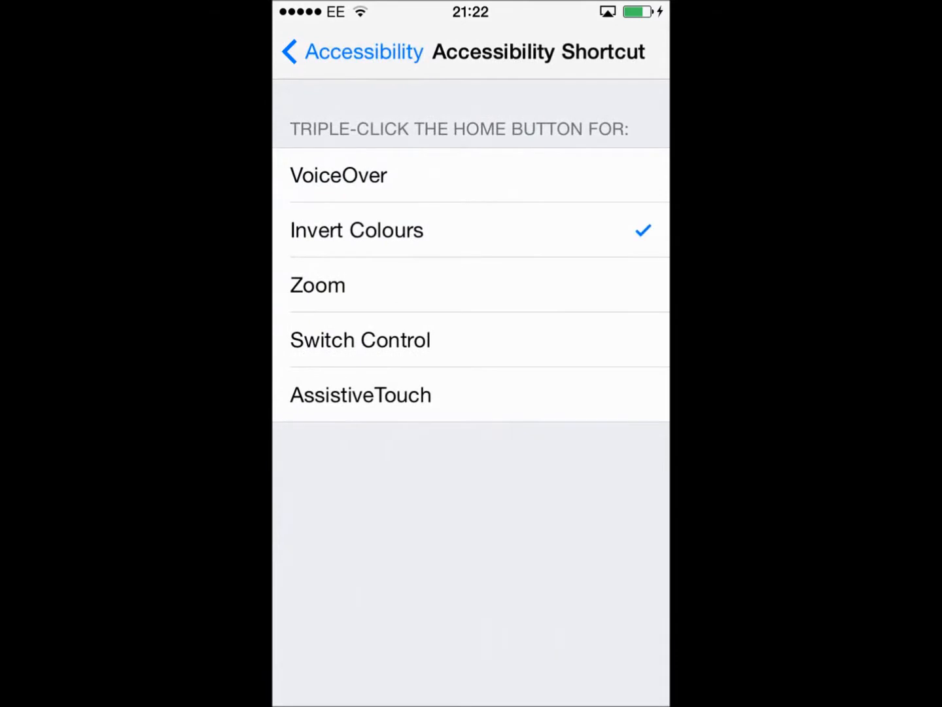
click(357, 230)
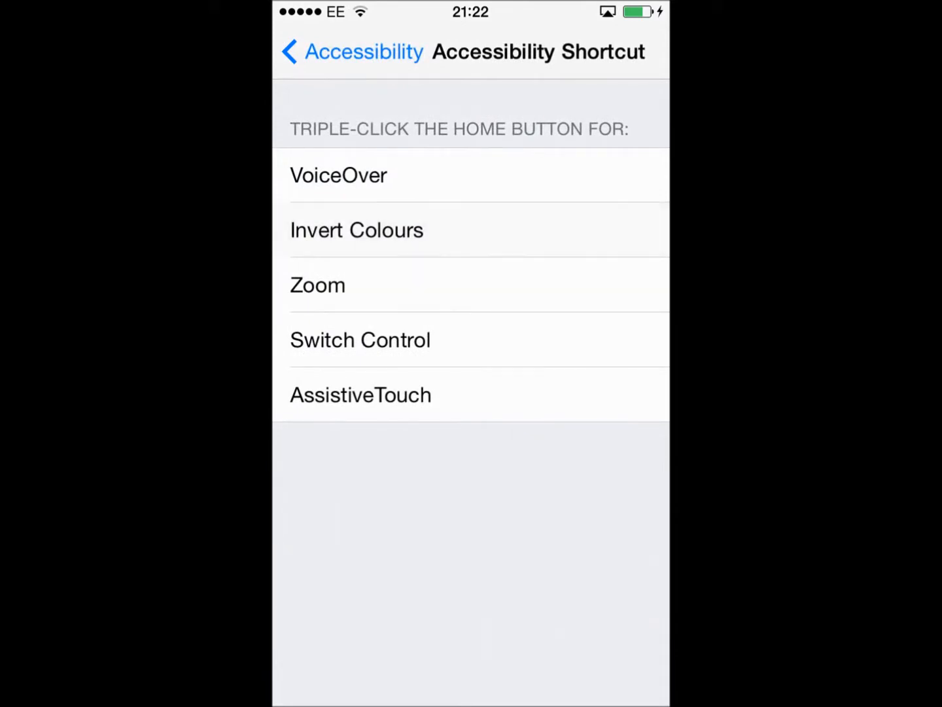
click(357, 229)
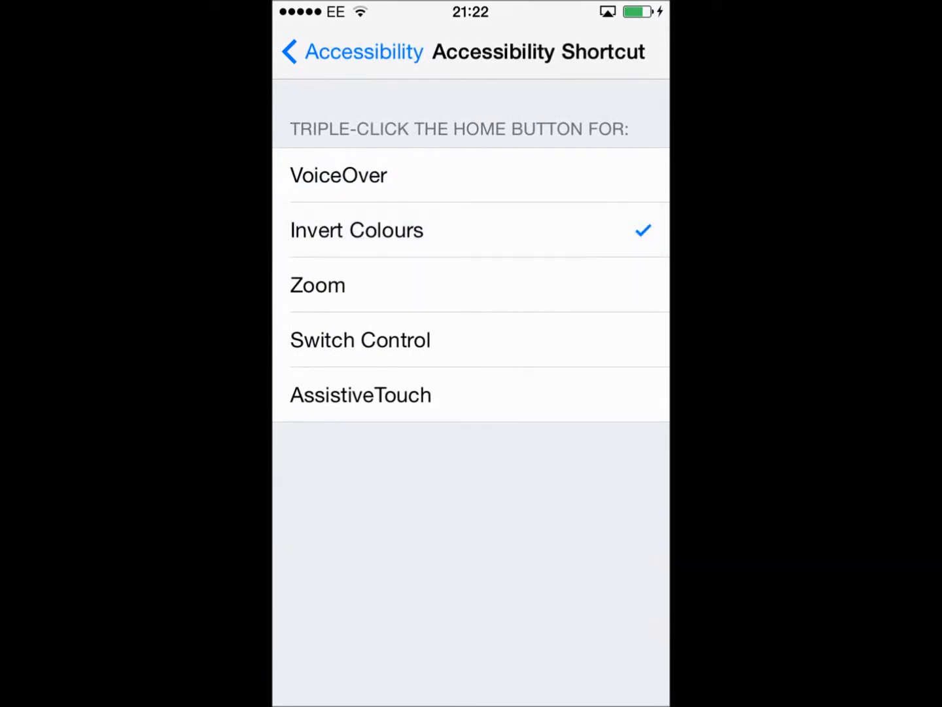
Return to the home screen and launch Cydia from page two
click(351, 52)
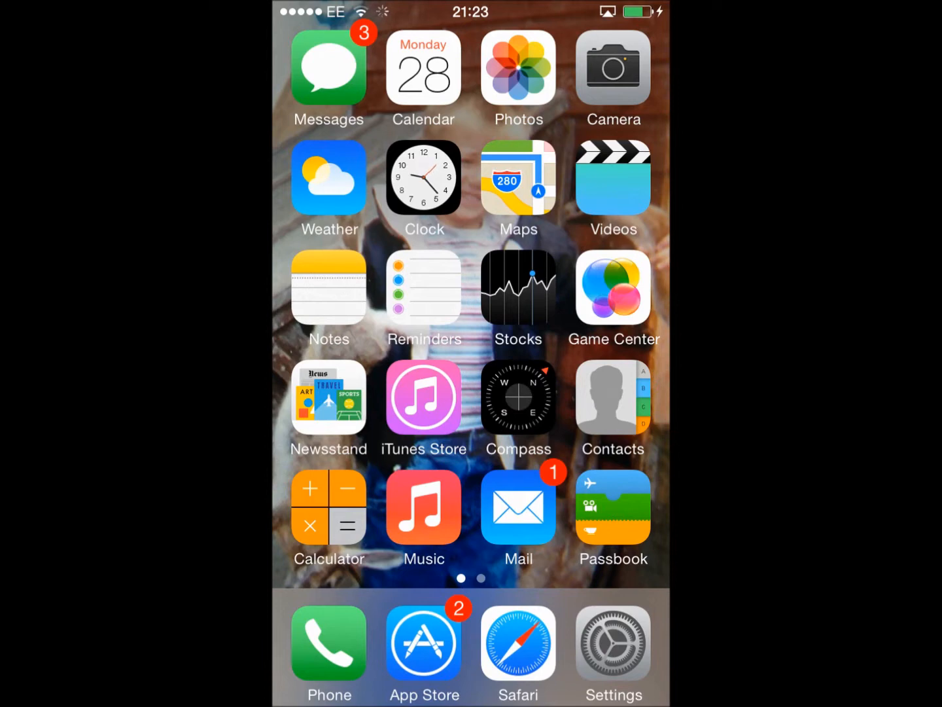
scroll(left, 3)
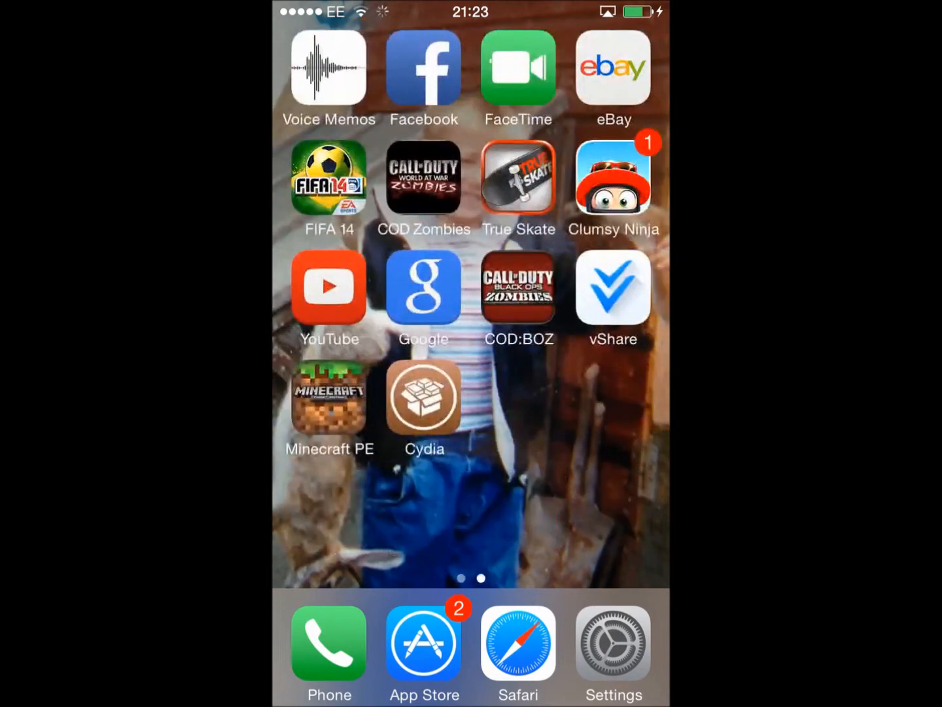
click(424, 397)
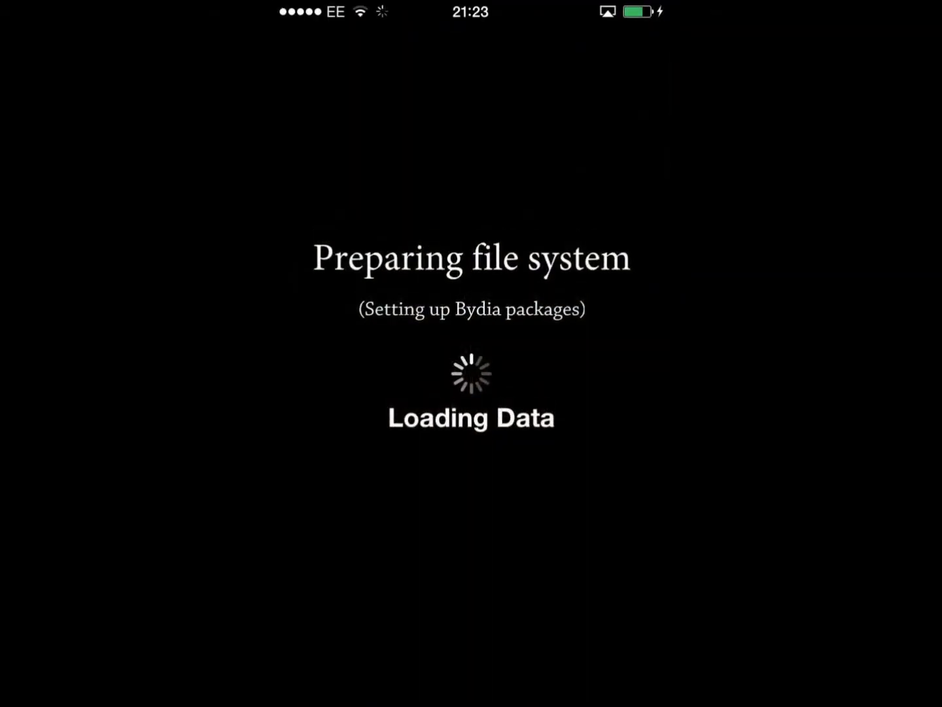